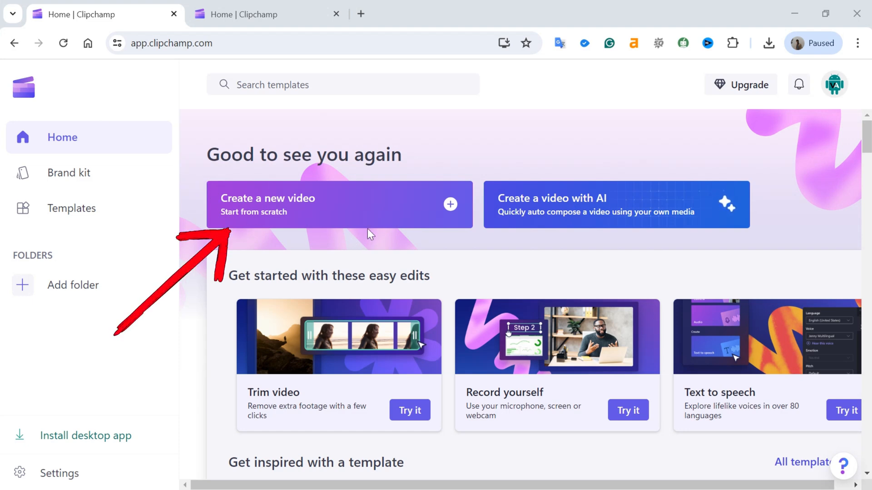
Step: Create a new blank video project from the Clipchamp home page
left_click(267, 15)
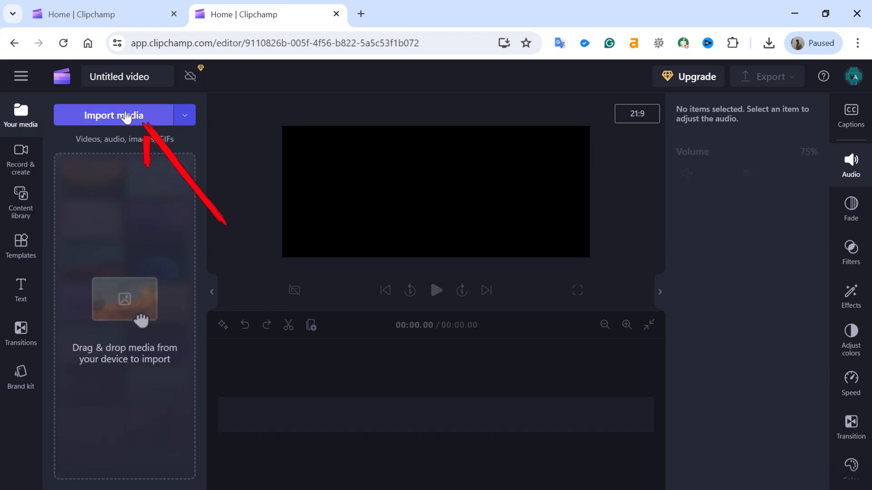
Step: Import 123456.mp4 from the file picker and drop it onto the timeline as a 30-second clip
left_click(115, 115)
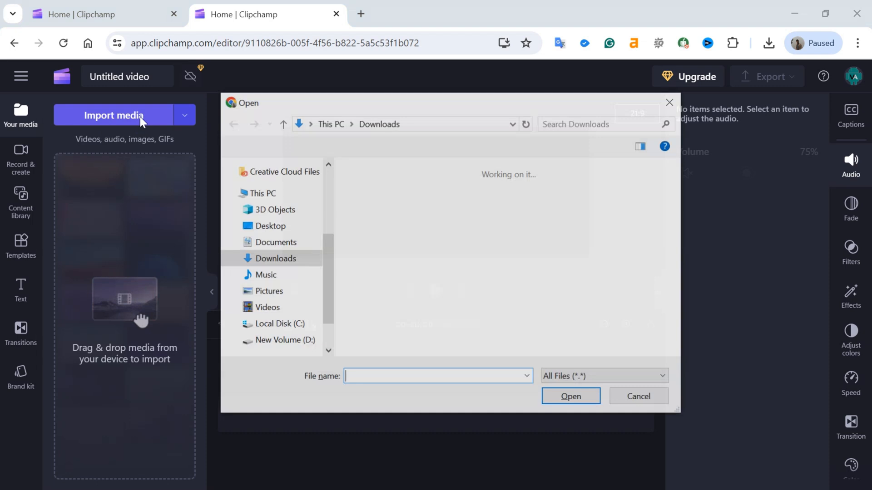
left_click(462, 214)
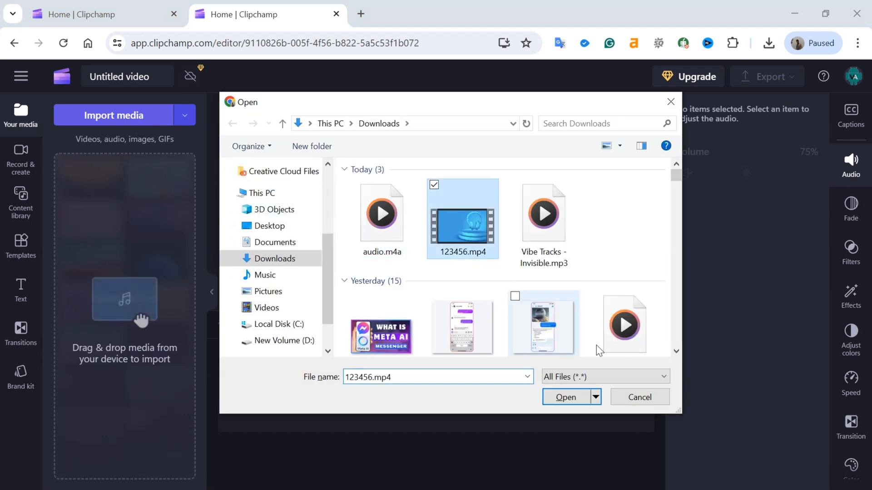
left_click(565, 396)
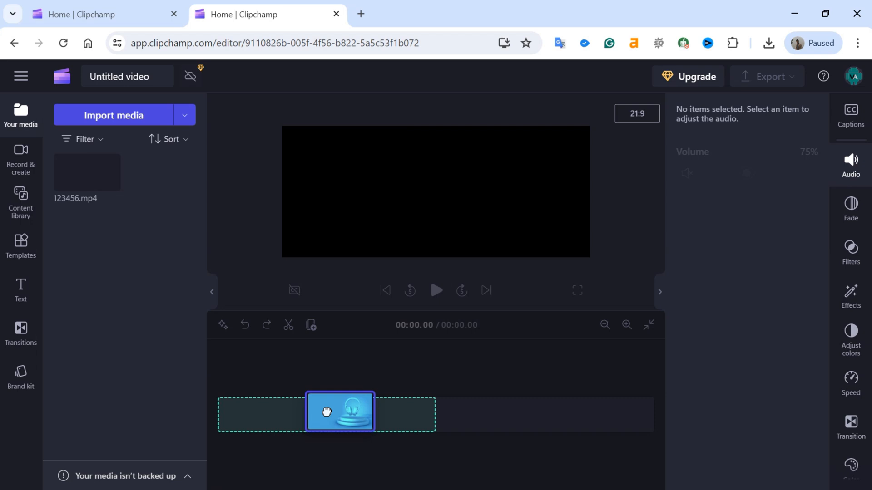
left_click(340, 412)
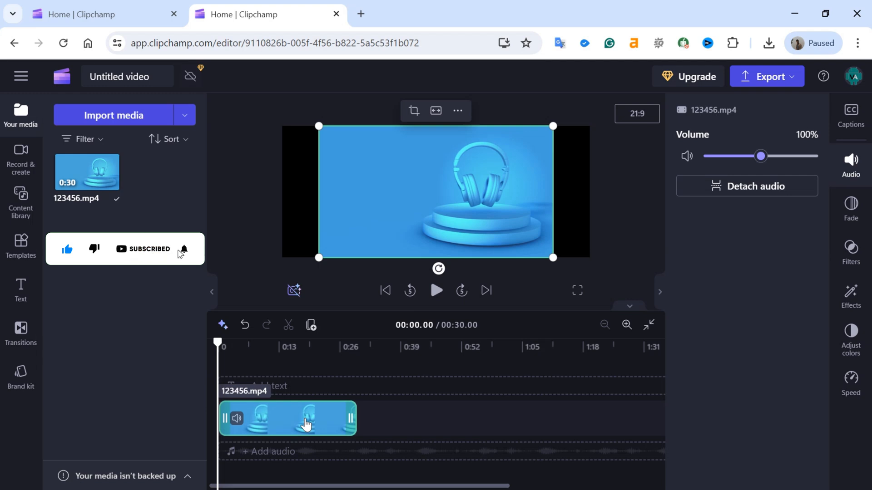
Step: Use the clip's context menu Audio > Detach to split its sound onto a separate 30-second track
right_click(306, 420)
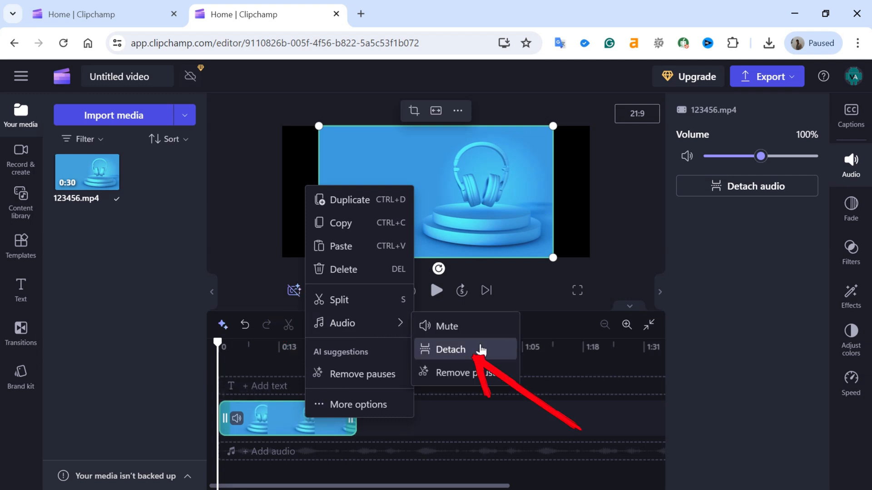
left_click(448, 349)
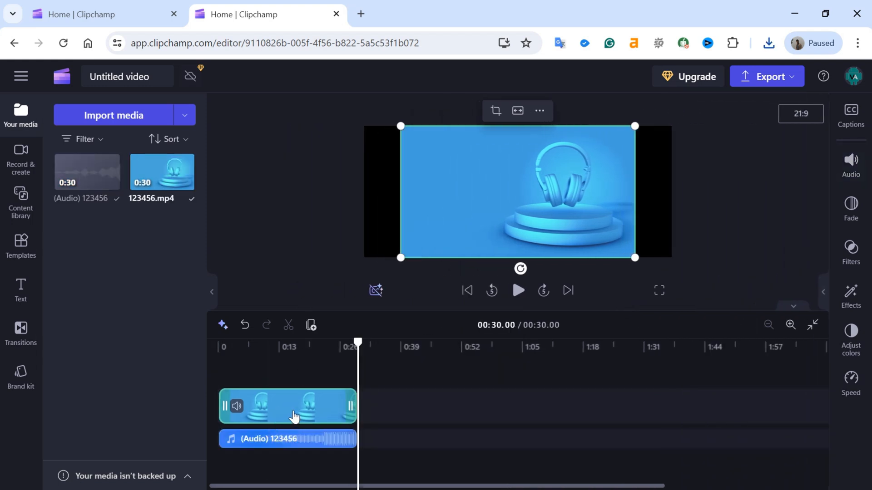
mouse_move(589, 302)
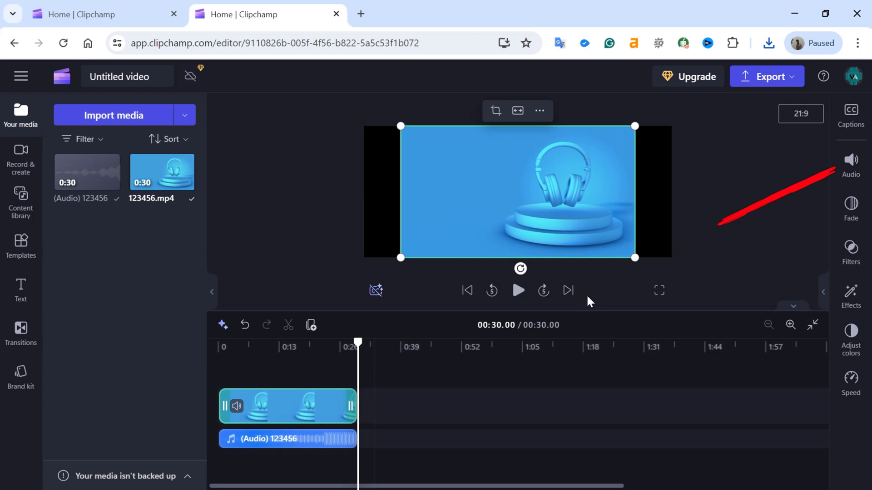
Step: Detach the audio again via the Audio panel, leaving a muted video with two audio tracks
left_click(850, 162)
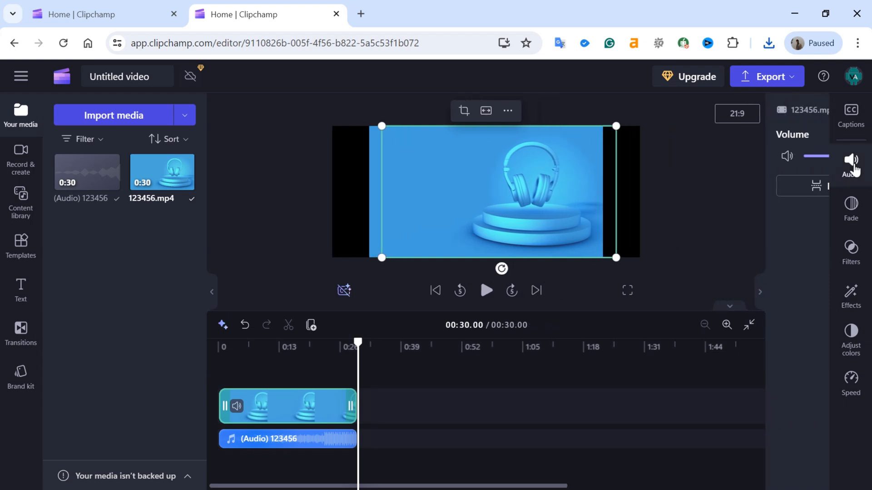
left_click(755, 186)
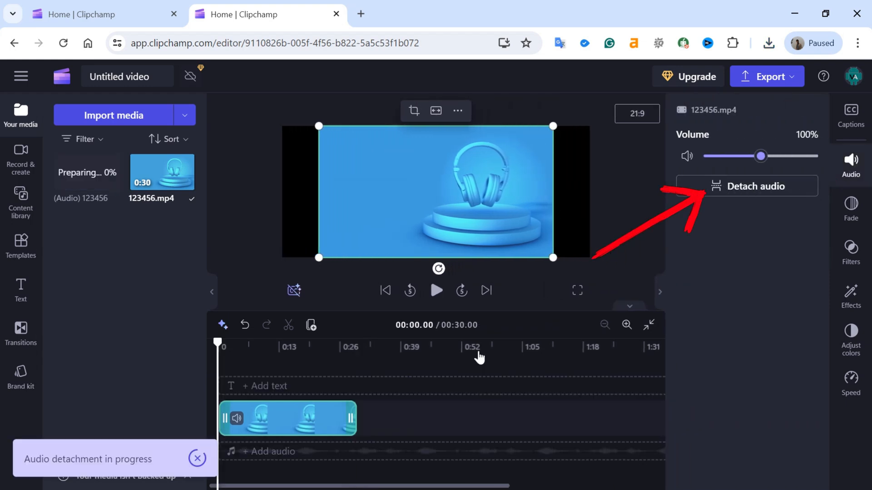
left_click(747, 186)
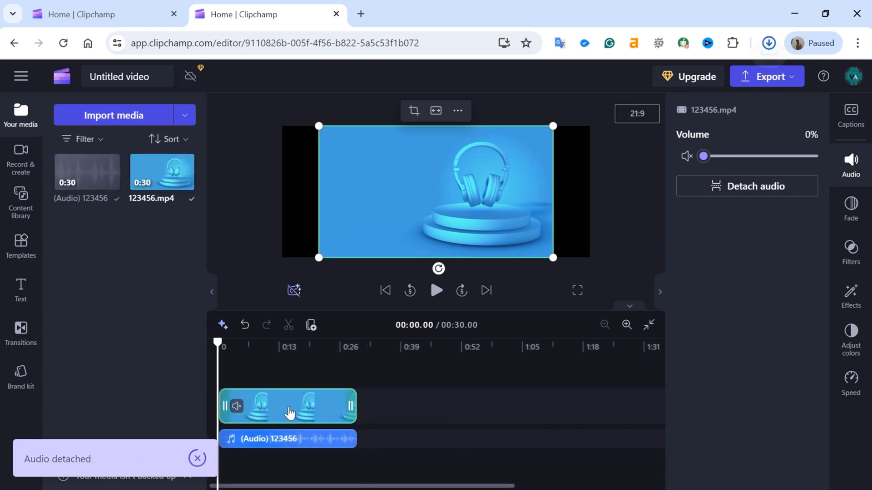
left_click(769, 43)
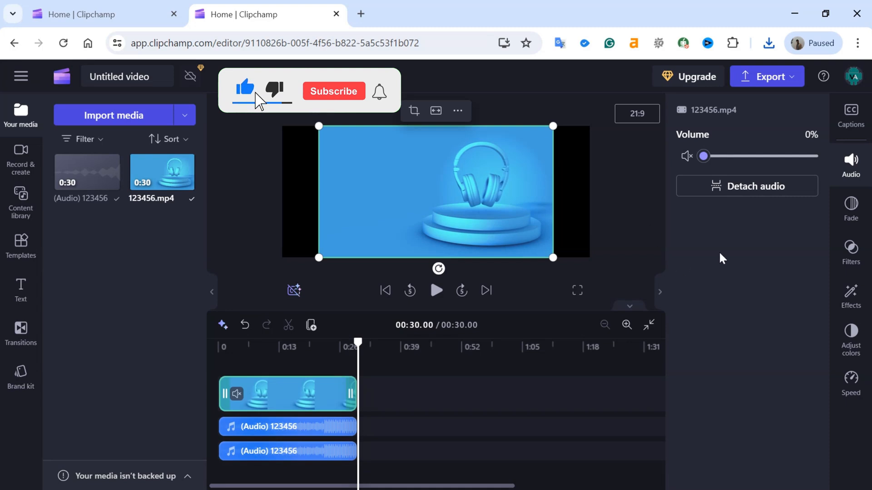
left_click(333, 91)
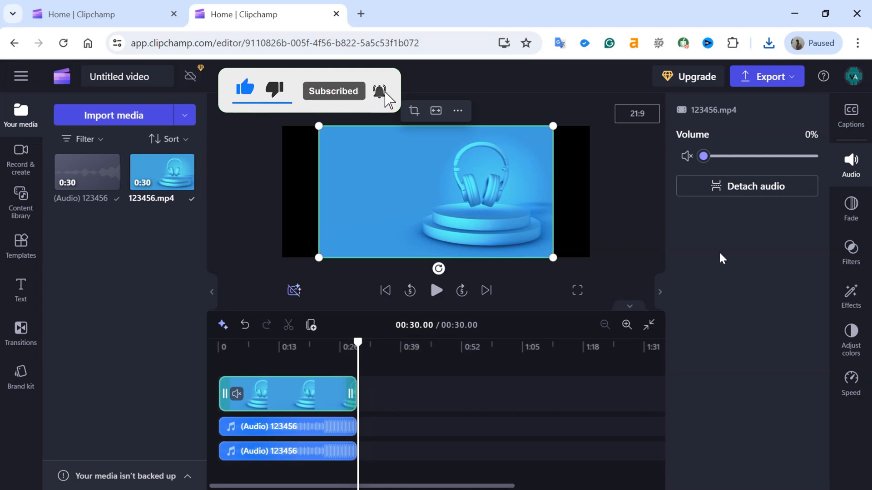